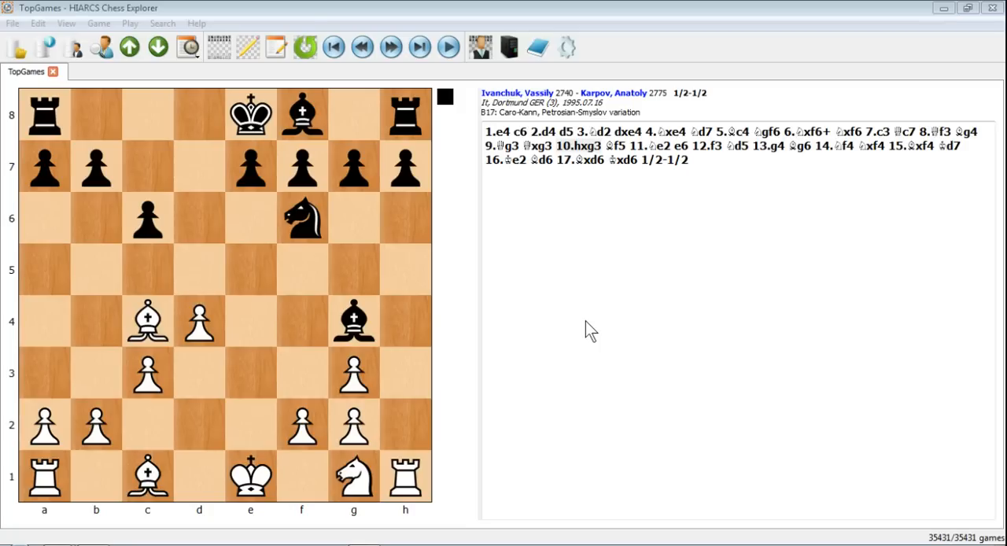
mouse_move(582, 160)
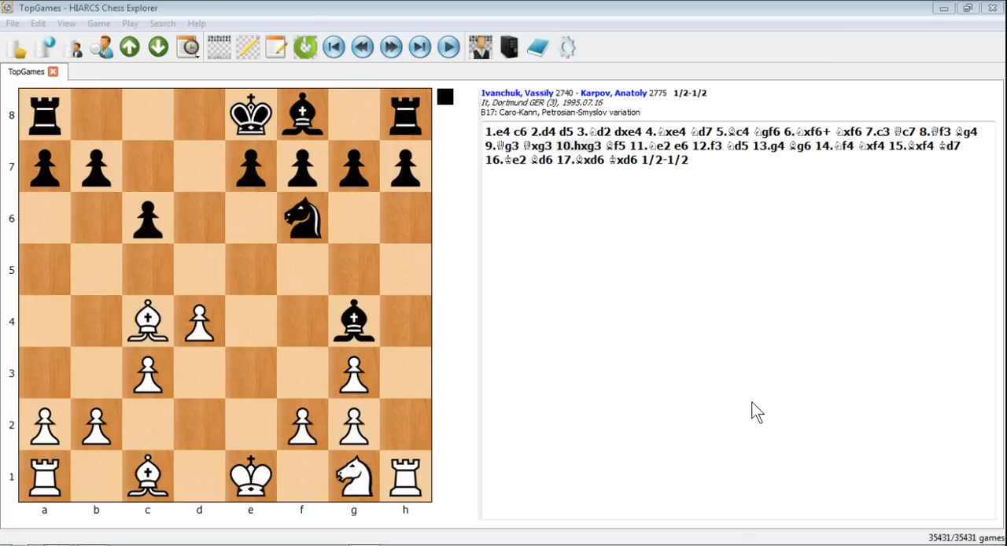
mouse_move(788, 290)
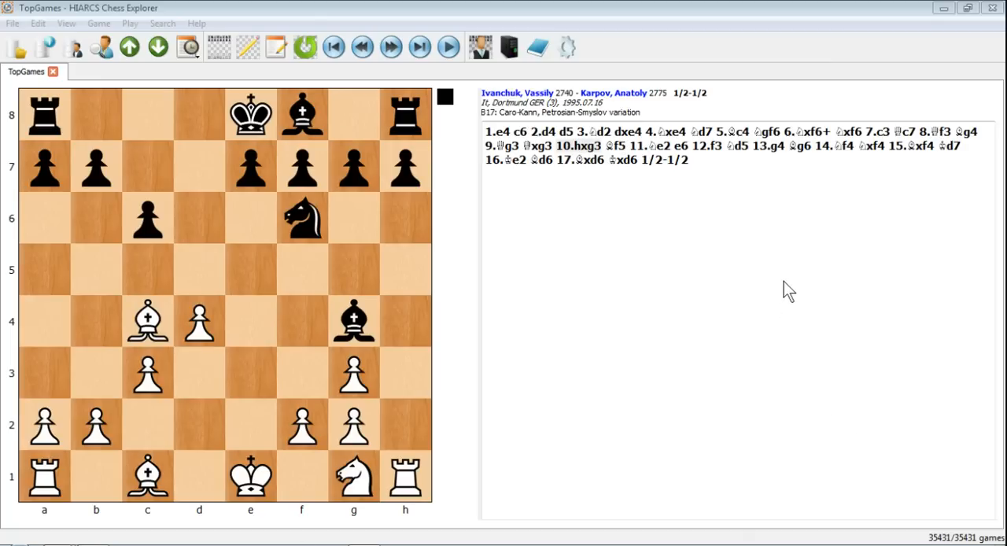
mouse_move(588, 149)
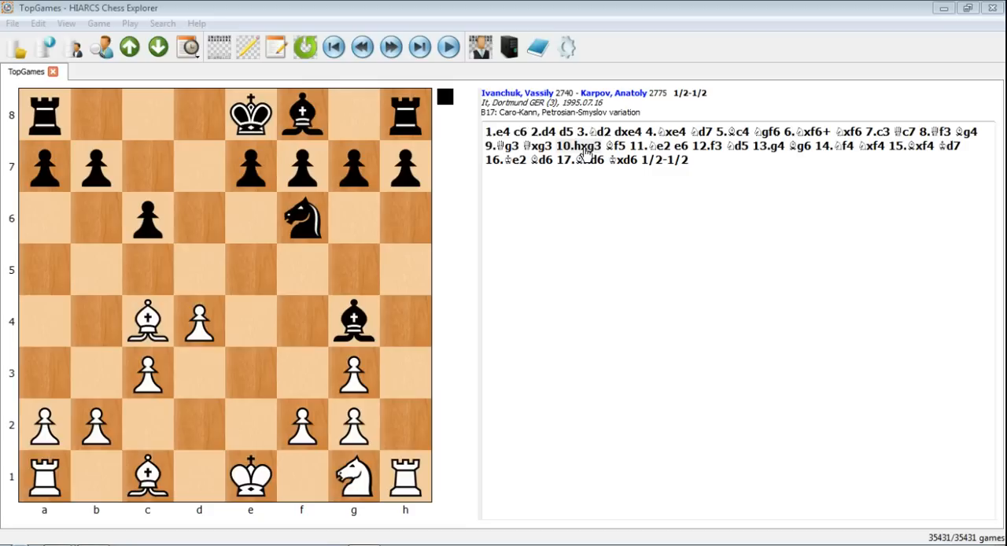
Step: Annotate 10.hxg3 with the comment 'only move' plus an inserted board diagram
right_click(583, 162)
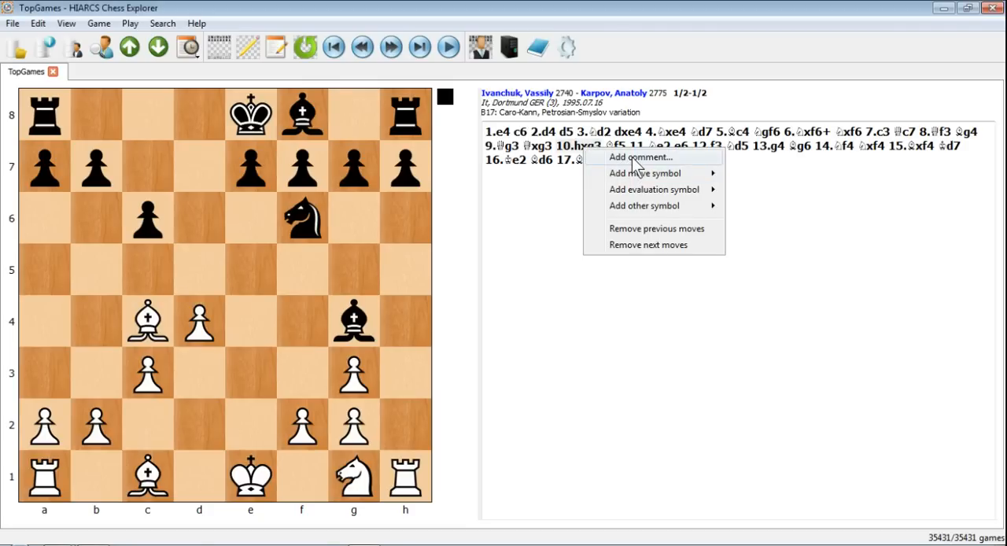
left_click(639, 156)
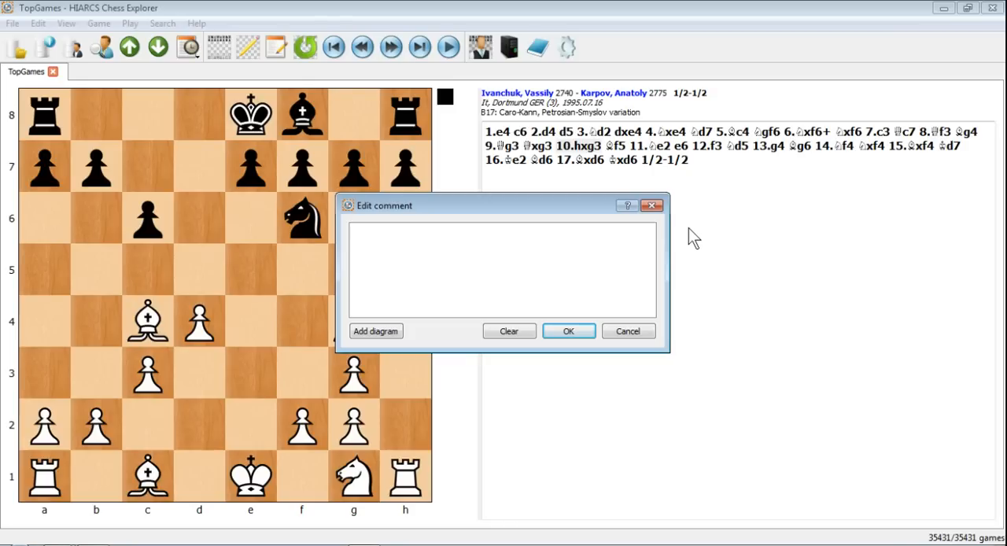
type("only mo")
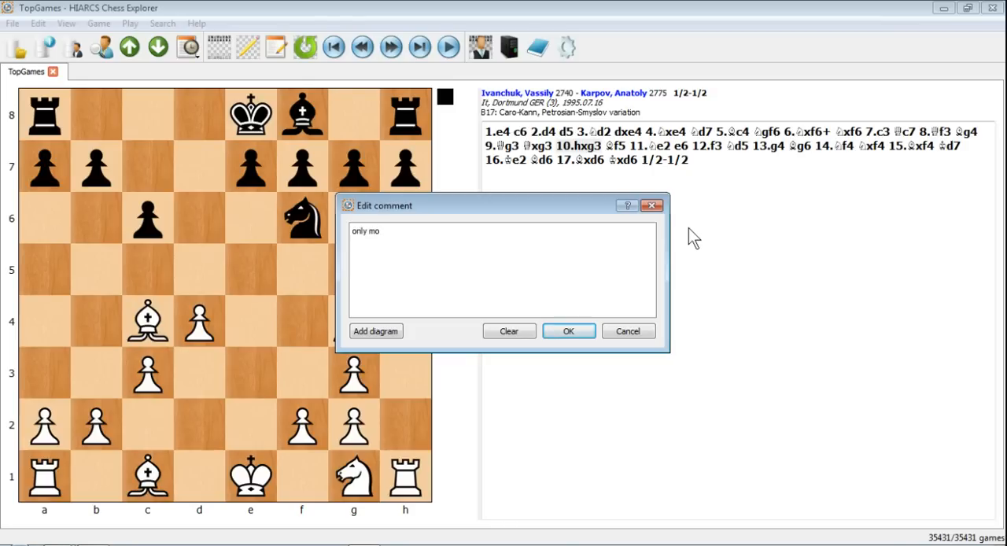
type("ve")
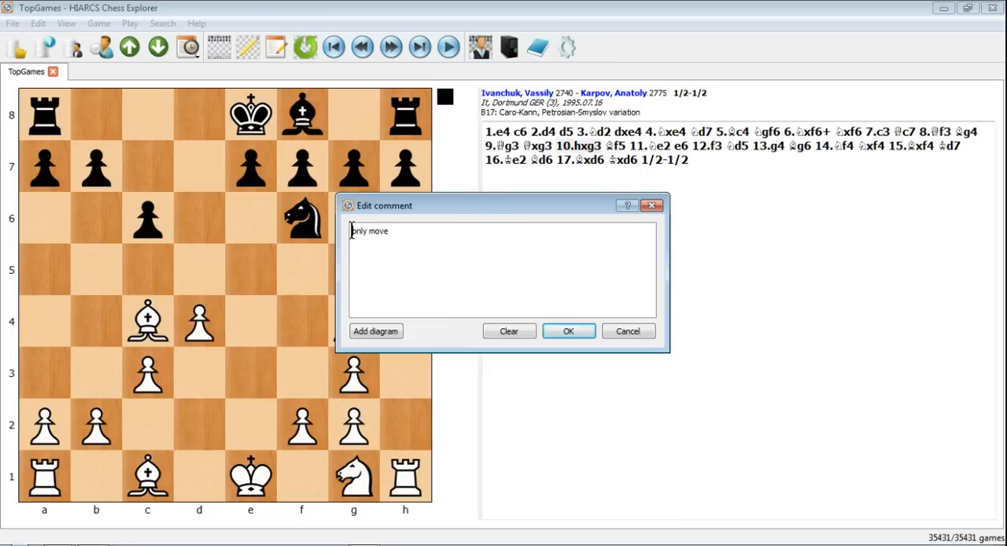
mouse_move(392, 335)
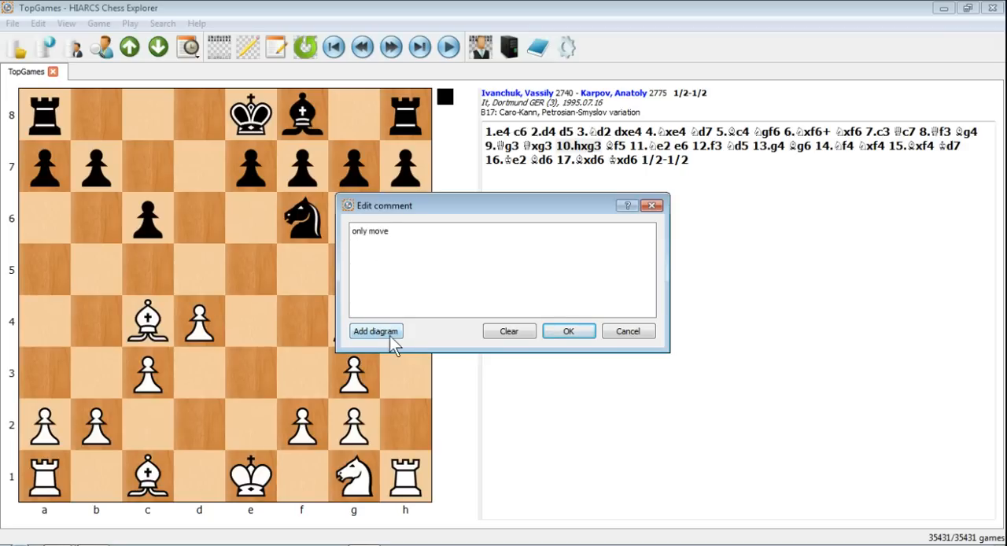
left_click(375, 331)
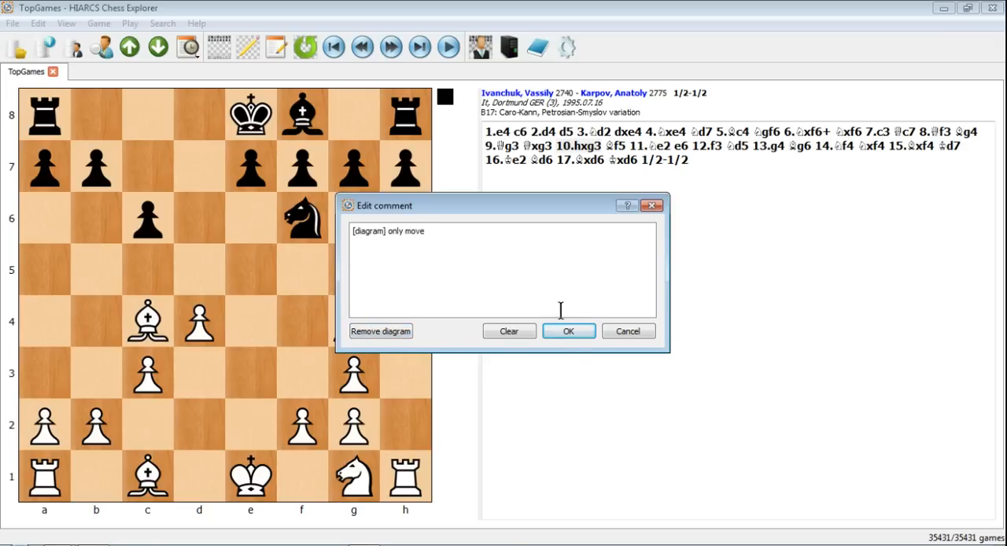
left_click(569, 331)
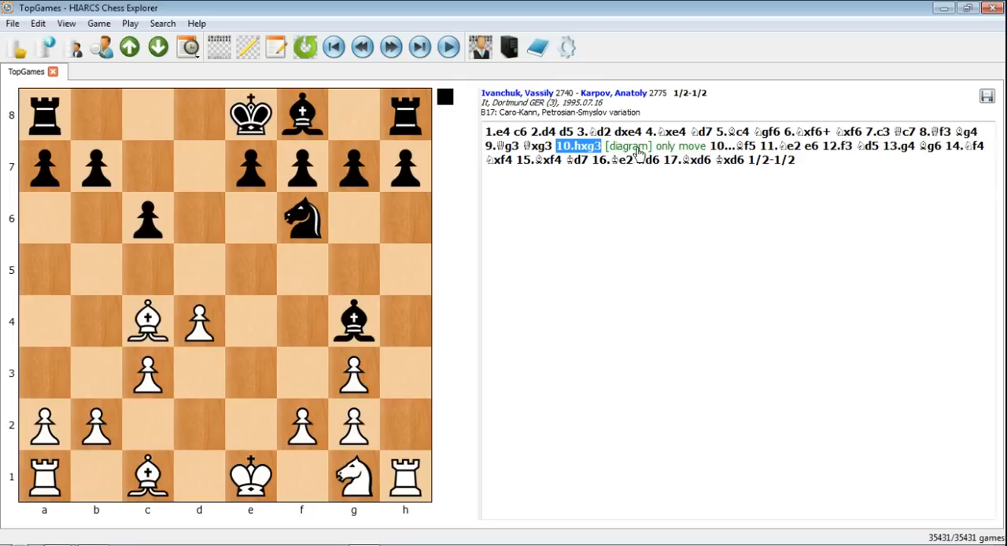
mouse_move(614, 166)
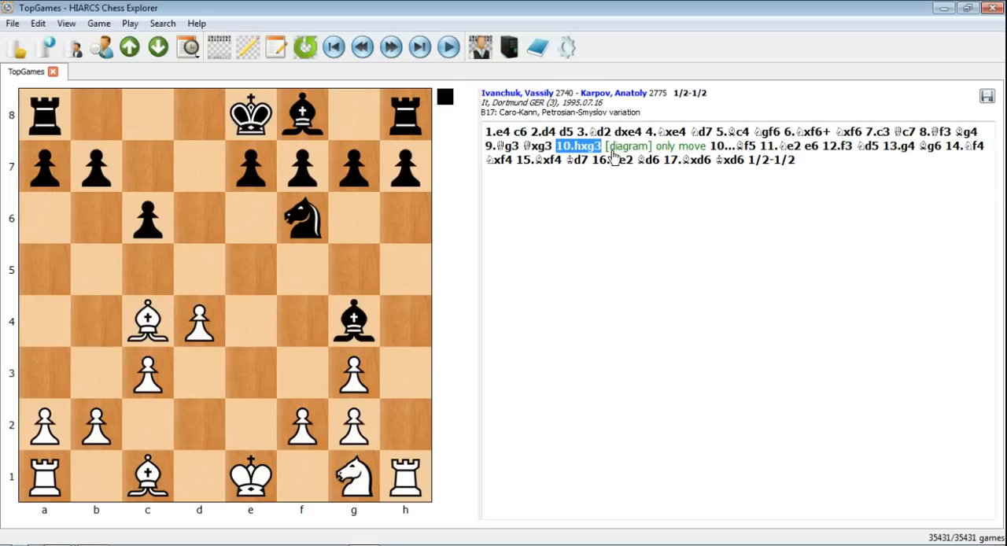
mouse_move(645, 151)
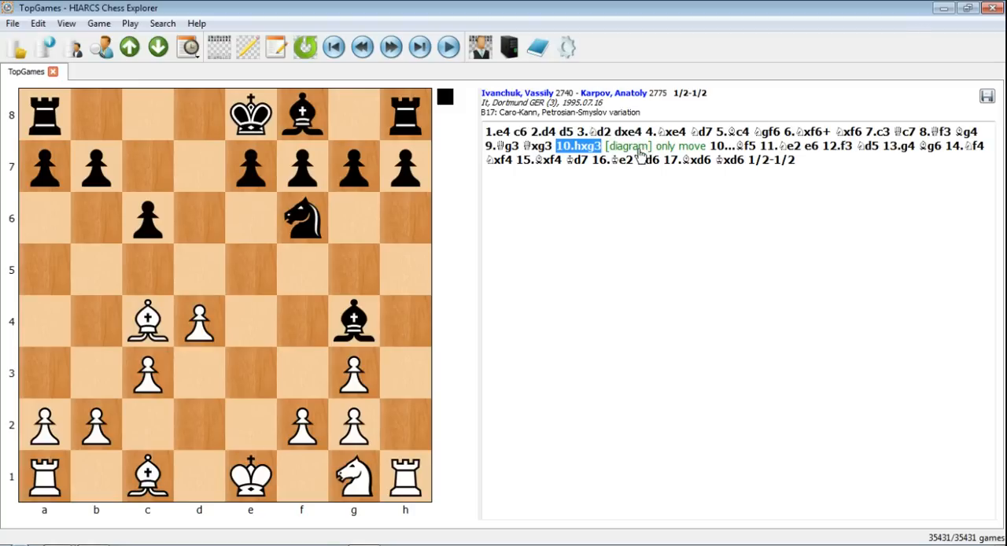
mouse_move(665, 169)
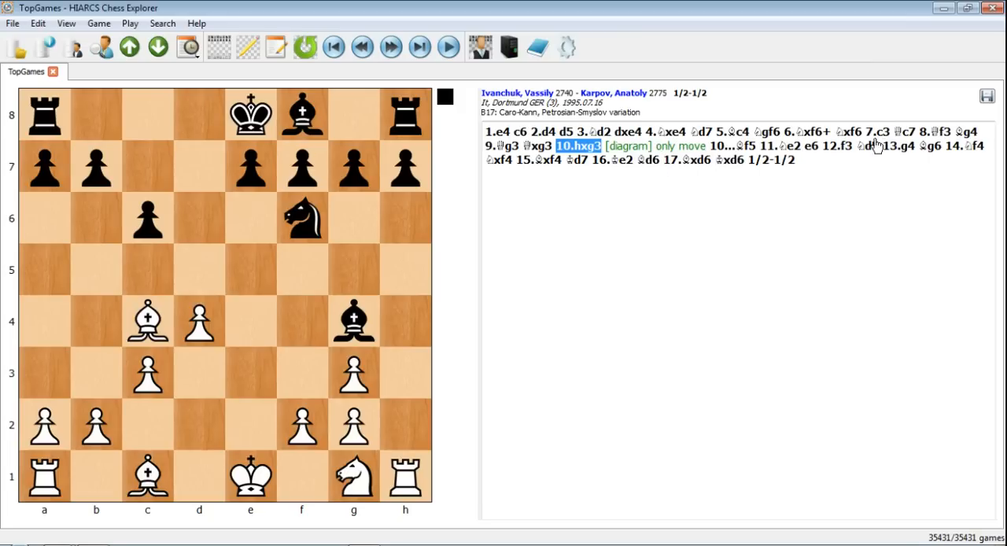
Step: Mark 12...Nd5 with the = evaluation symbol via its annotation menu
right_click(891, 148)
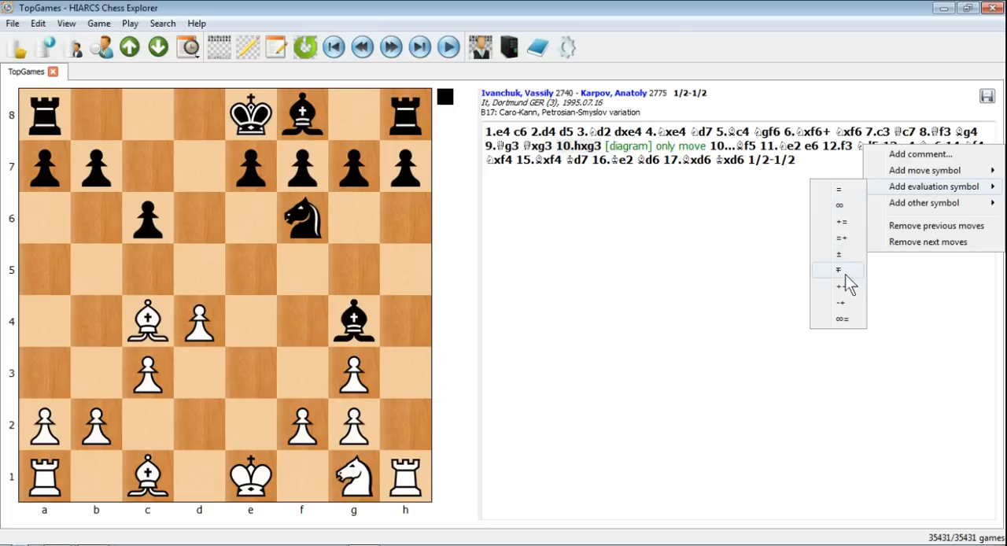
mouse_move(938, 202)
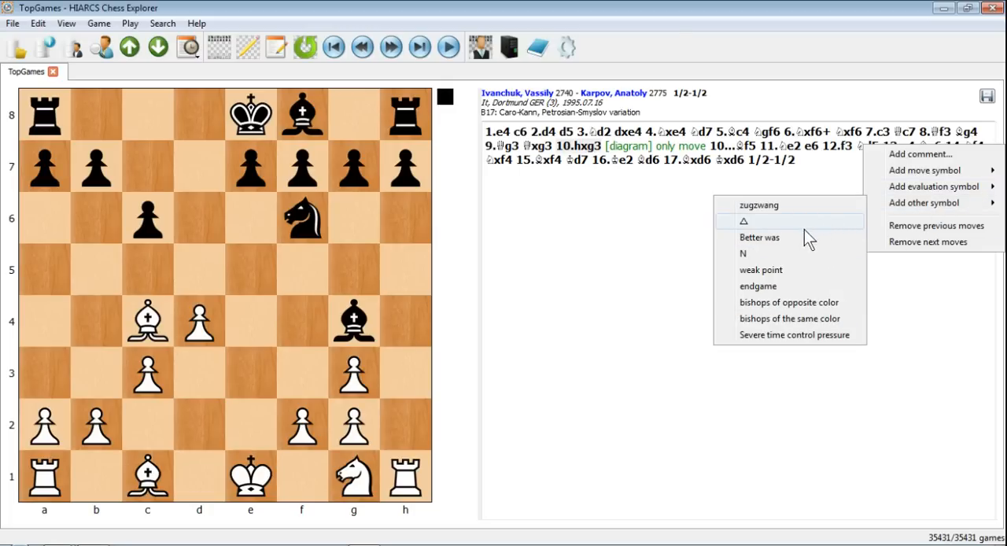
mouse_move(933, 187)
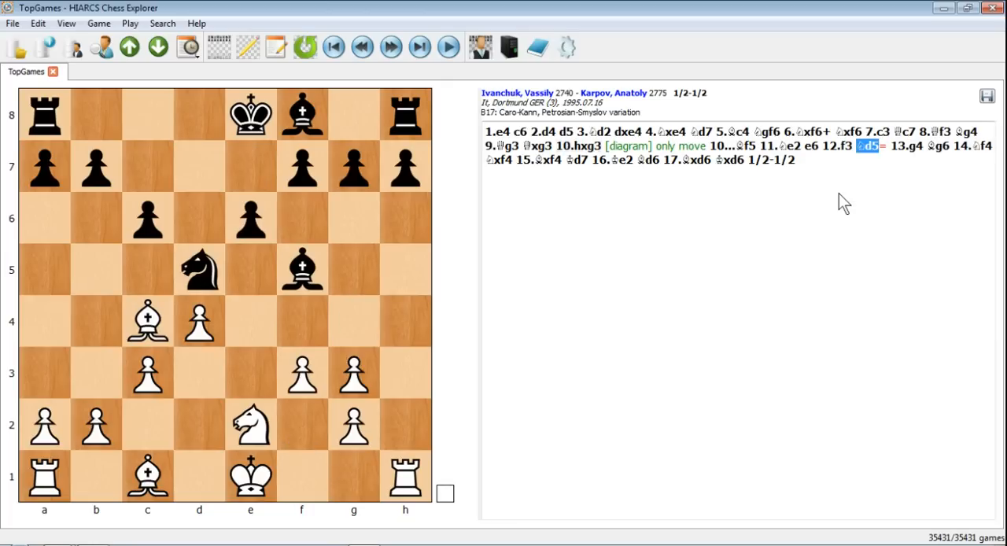
mouse_move(889, 151)
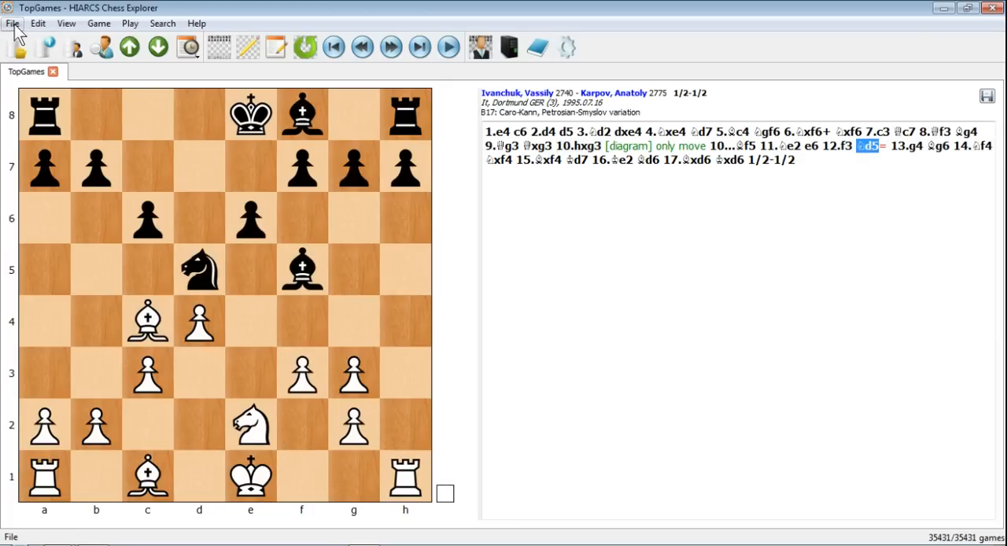
Step: Show the File > Print choices for the current or filtered games
left_click(14, 23)
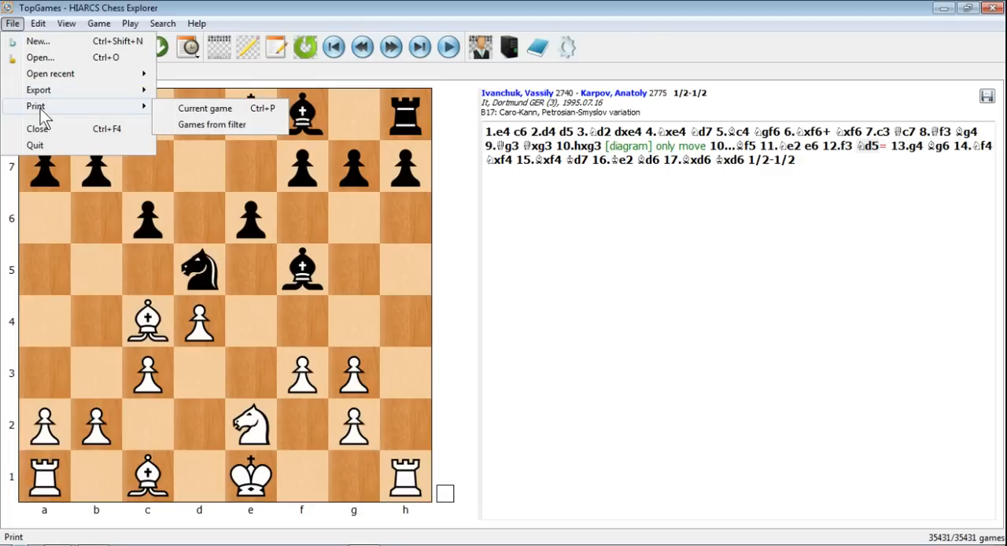
mouse_move(205, 112)
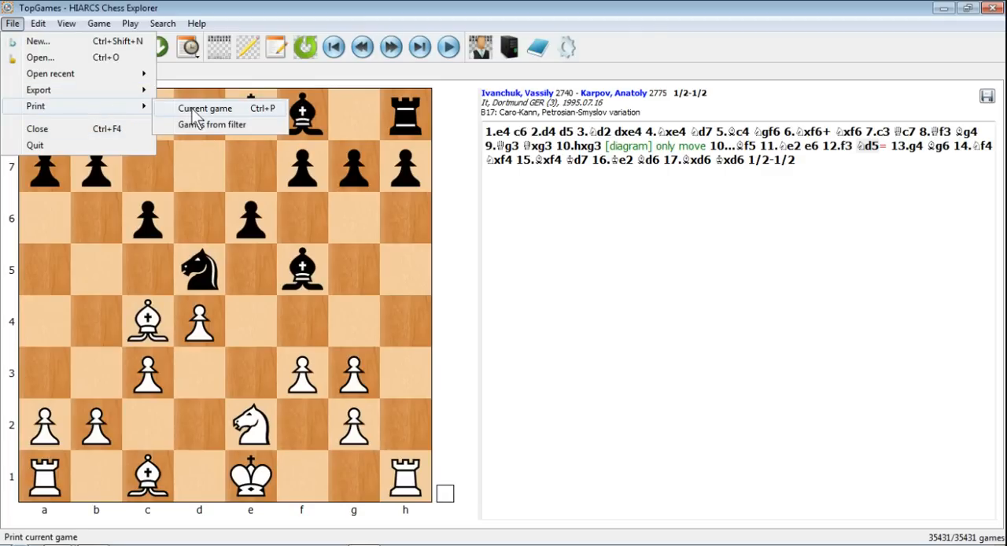
mouse_move(211, 126)
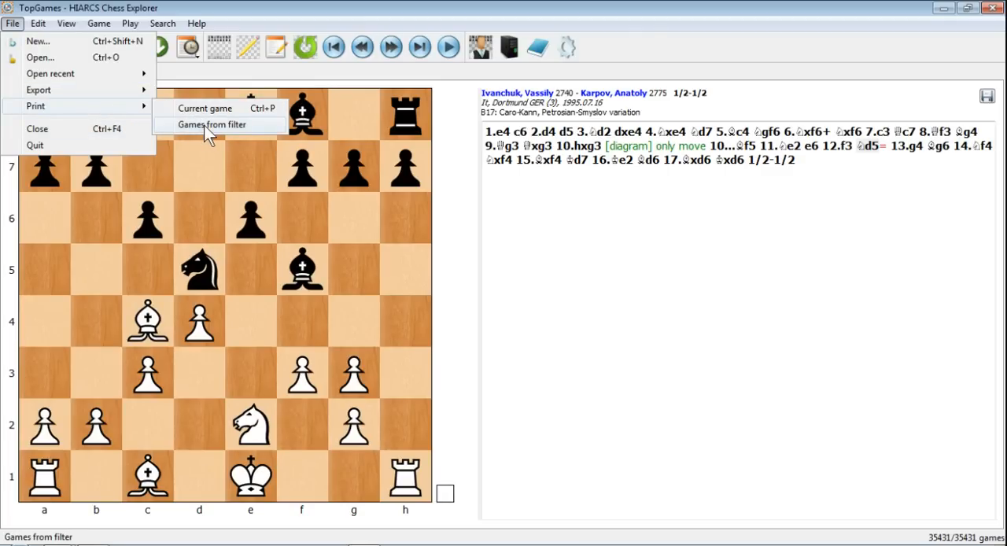
mouse_move(205, 108)
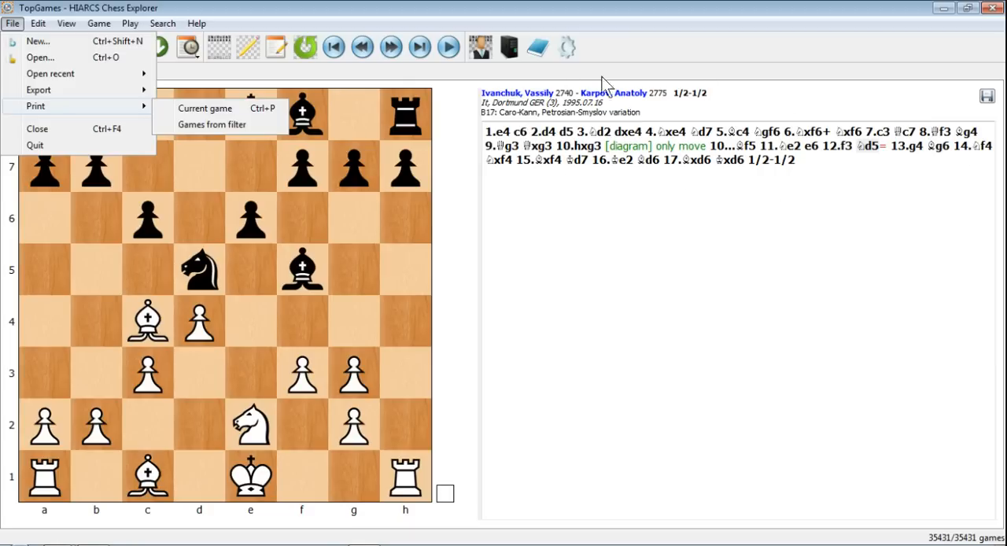
mouse_move(628, 251)
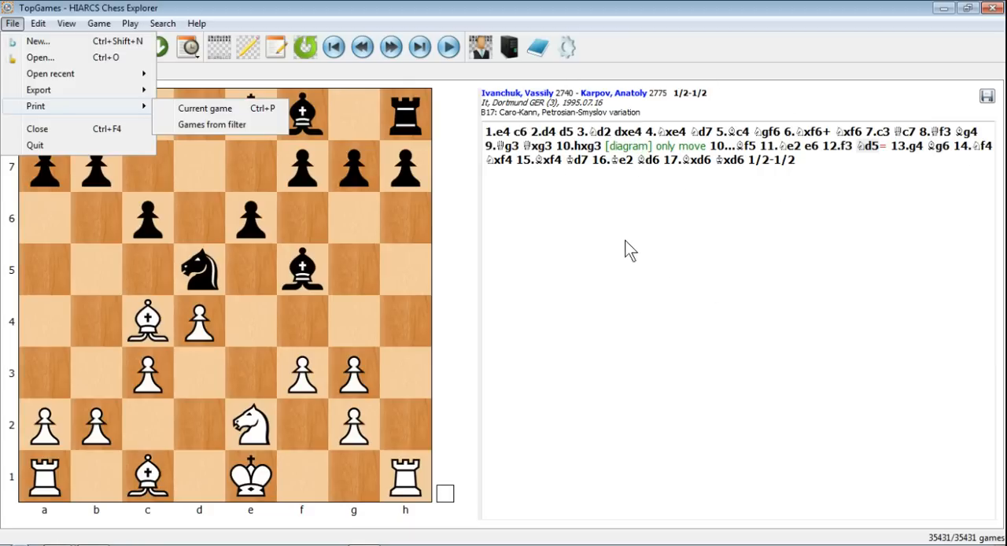
mouse_move(614, 255)
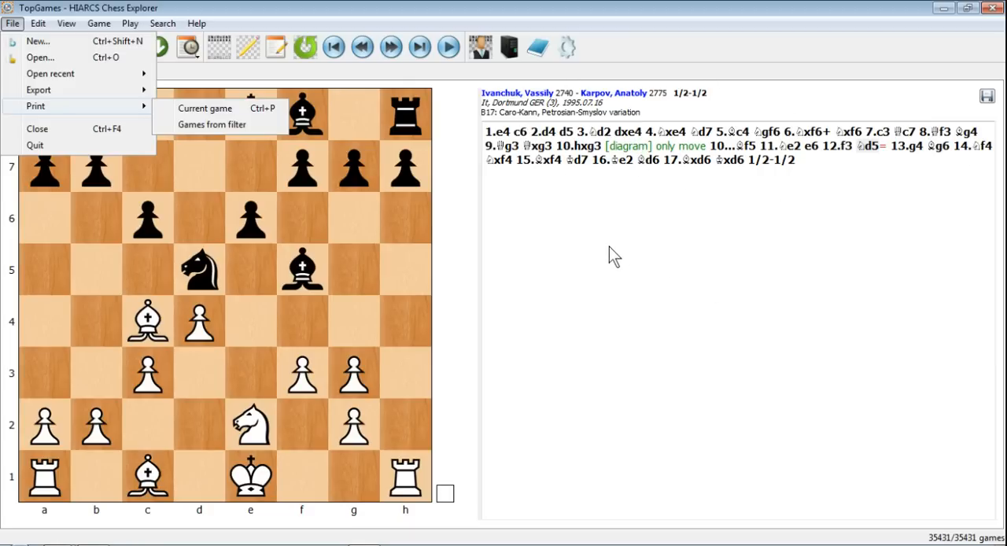